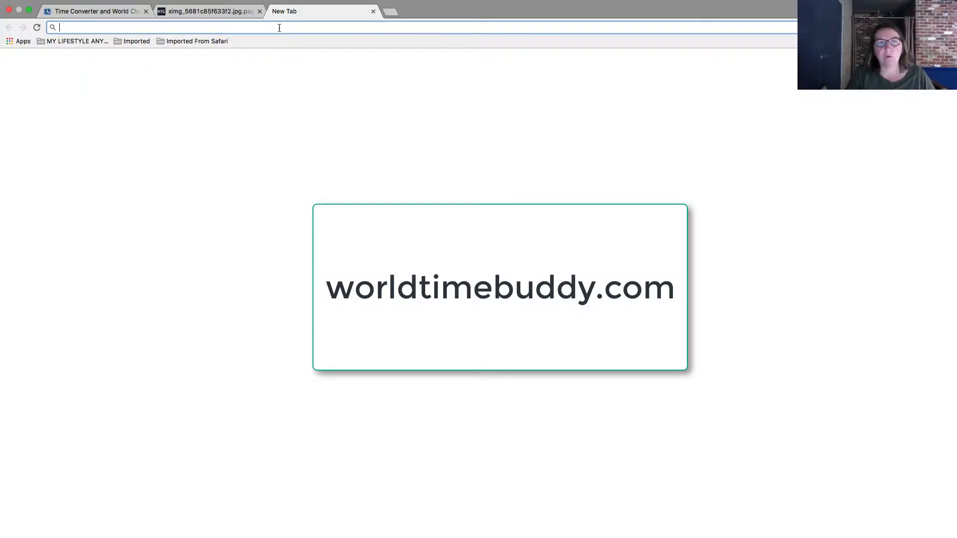
Load worldtimebuddy.com from the address bar.
{"action": "type", "text": "worldtimebuddy.com"}
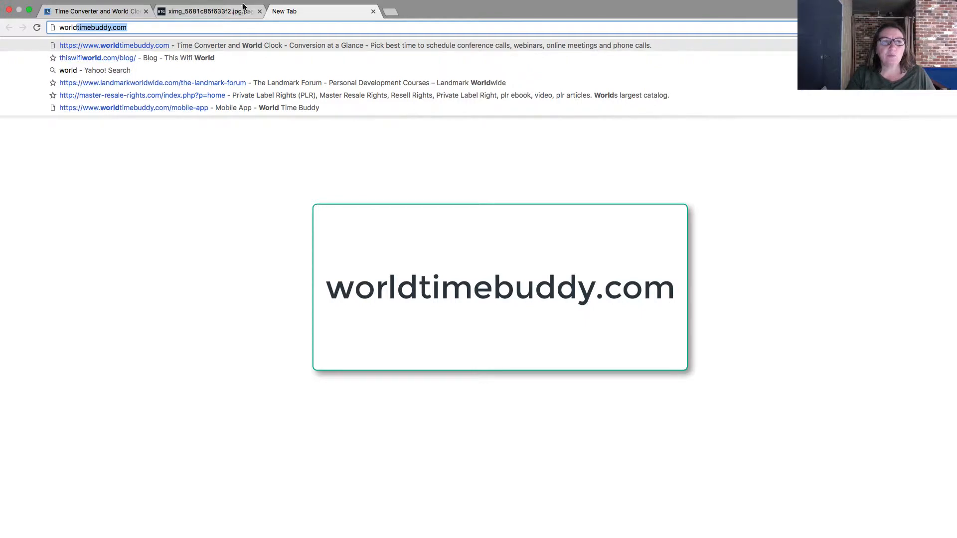
{"action": "key", "text": "Return"}
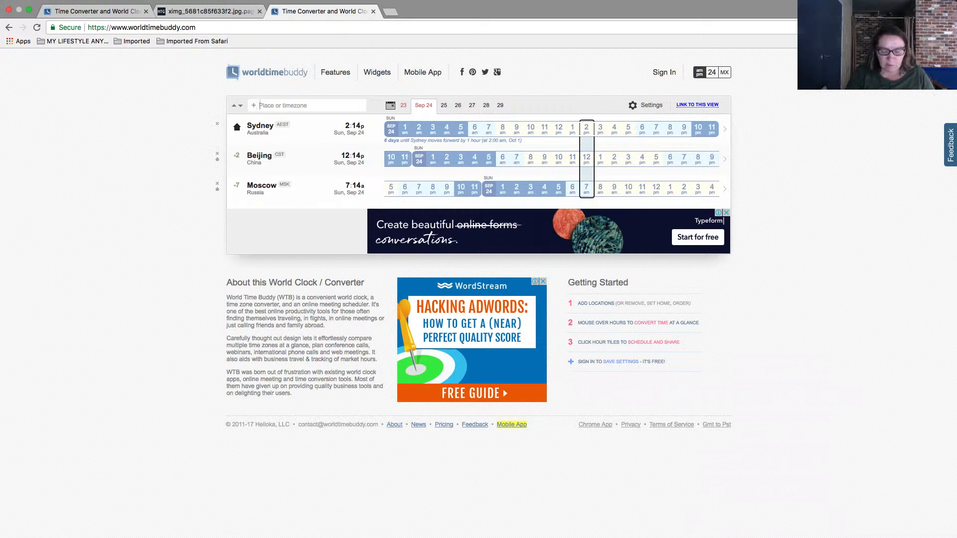
Add London, remove Moscow and Beijing, and start entering New York.
{"action": "type", "text": "london"}
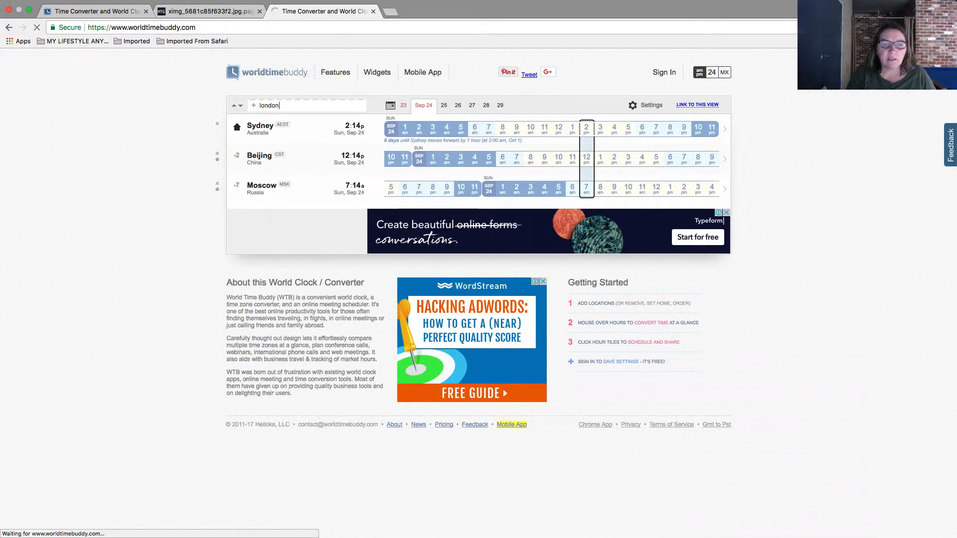
{"action": "type", "text": "london"}
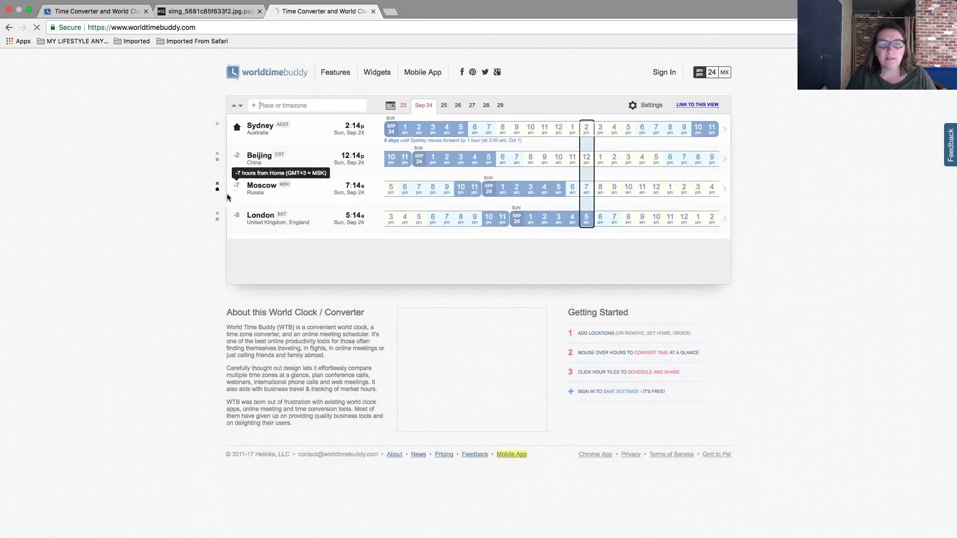
{"action": "left_click", "coordinate": [216, 184]}
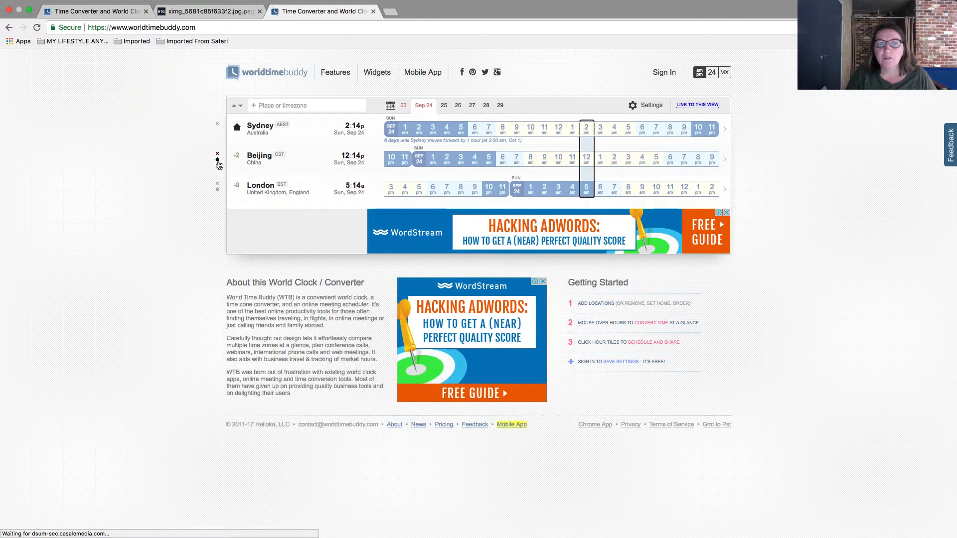
{"action": "left_click", "coordinate": [216, 153]}
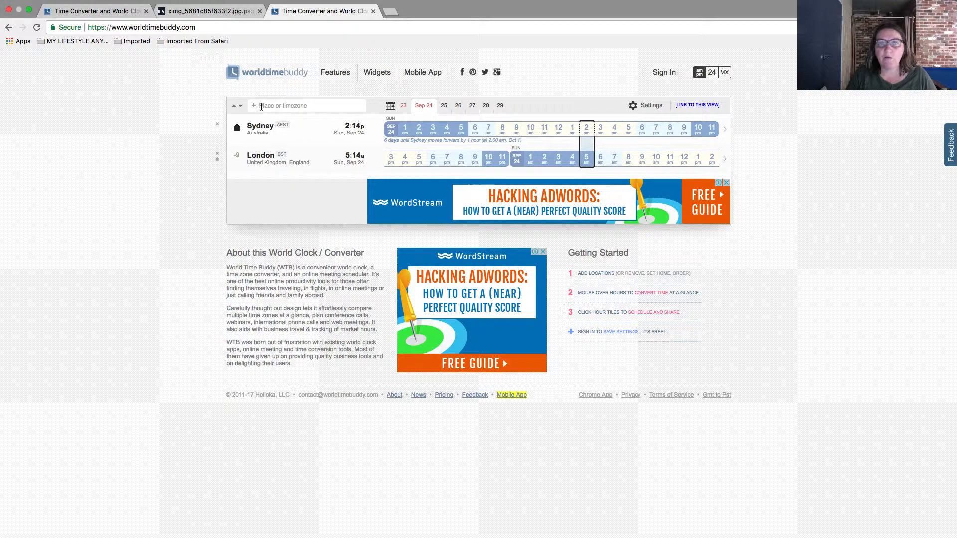
{"action": "type", "text": "new yo"}
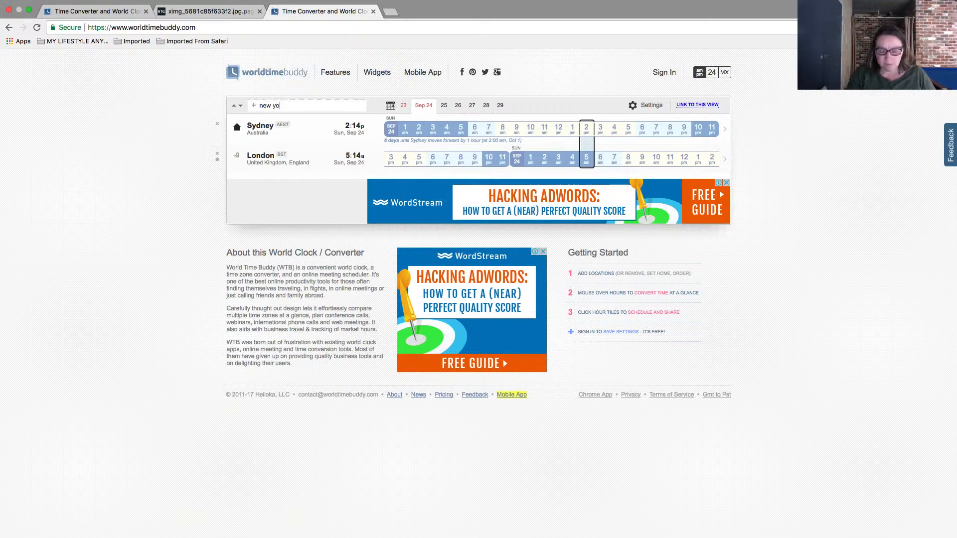
{"action": "type", "text": "rk"}
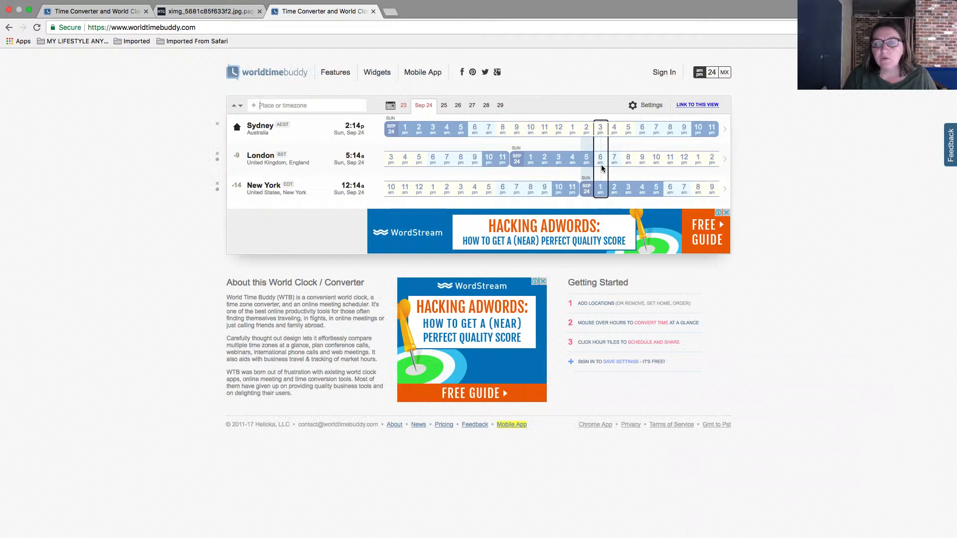
{"action": "mouse_move", "coordinate": [704, 155]}
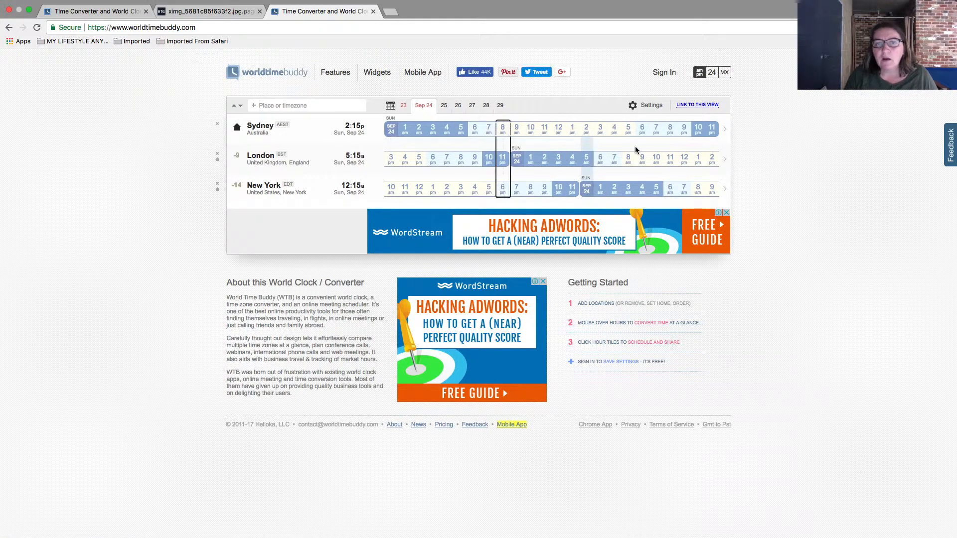
{"action": "mouse_move", "coordinate": [599, 162]}
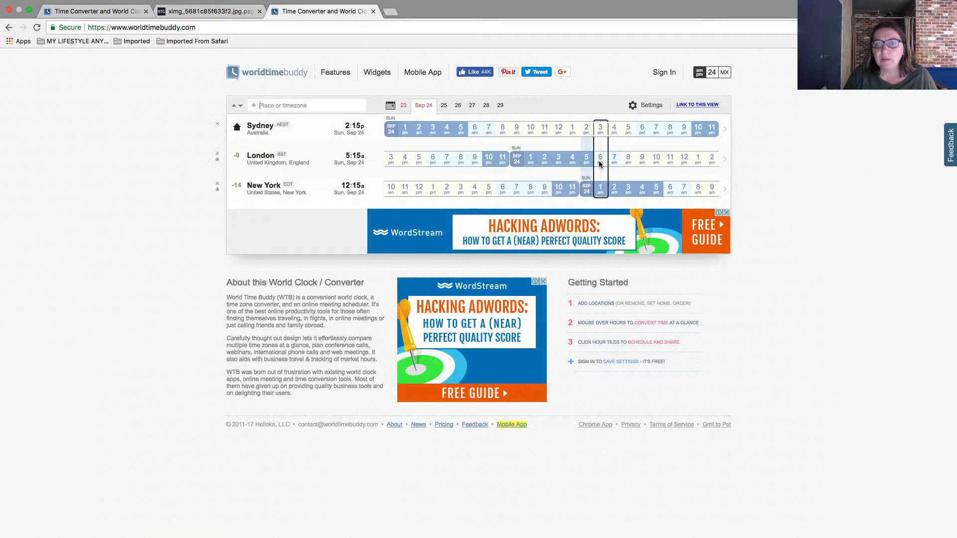
{"action": "mouse_move", "coordinate": [489, 128]}
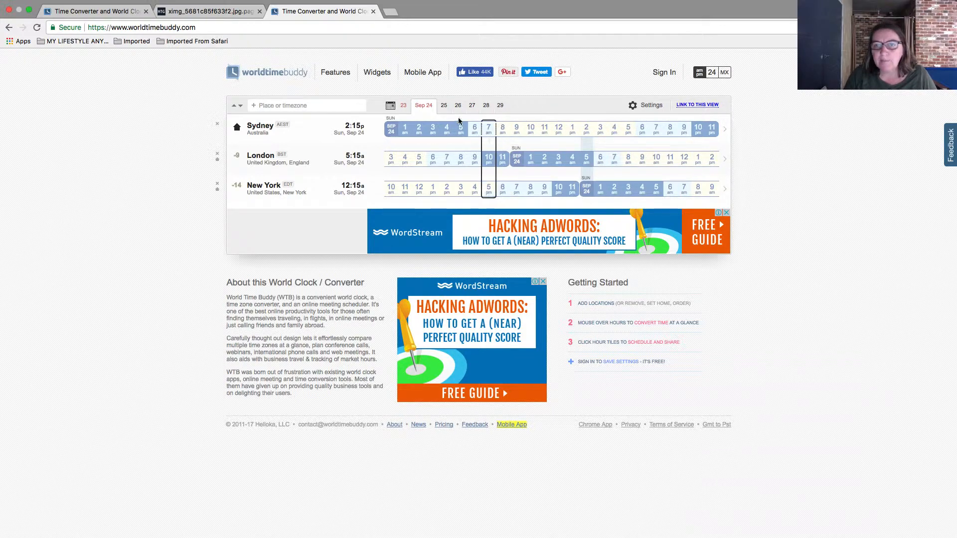
Switch the timeline to the Sep 25 date.
{"action": "left_click", "coordinate": [442, 105]}
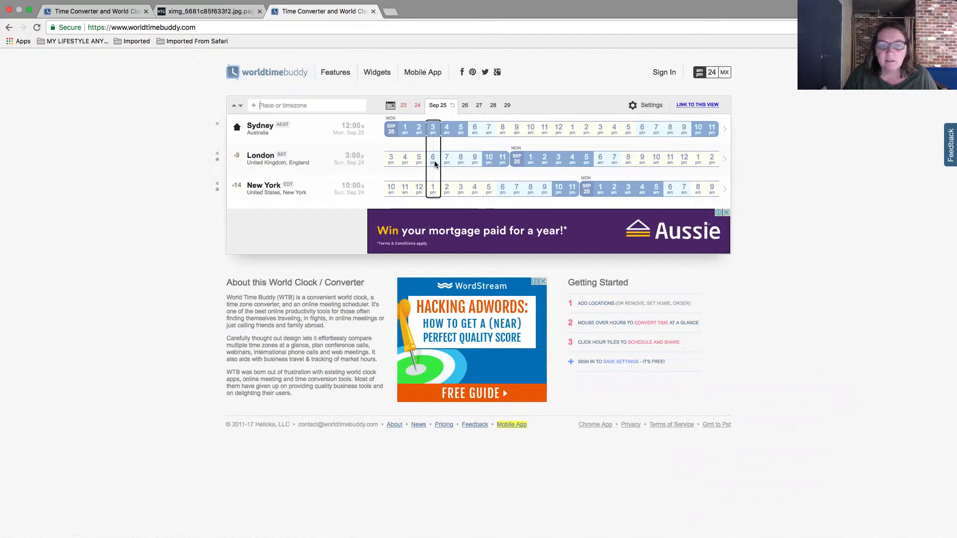
{"action": "mouse_move", "coordinate": [434, 133]}
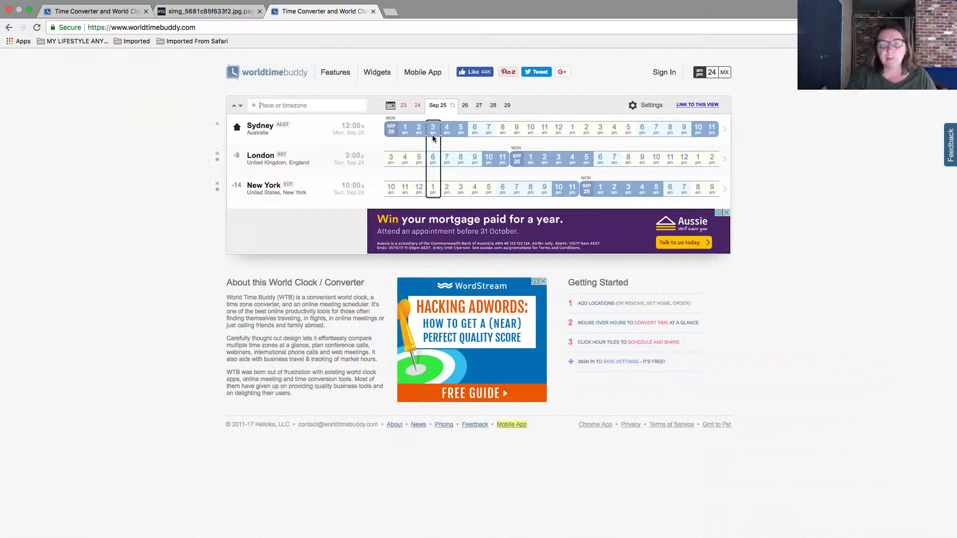
Go to the Time Buddy on Mobile page from the site header.
{"action": "left_click", "coordinate": [390, 128]}
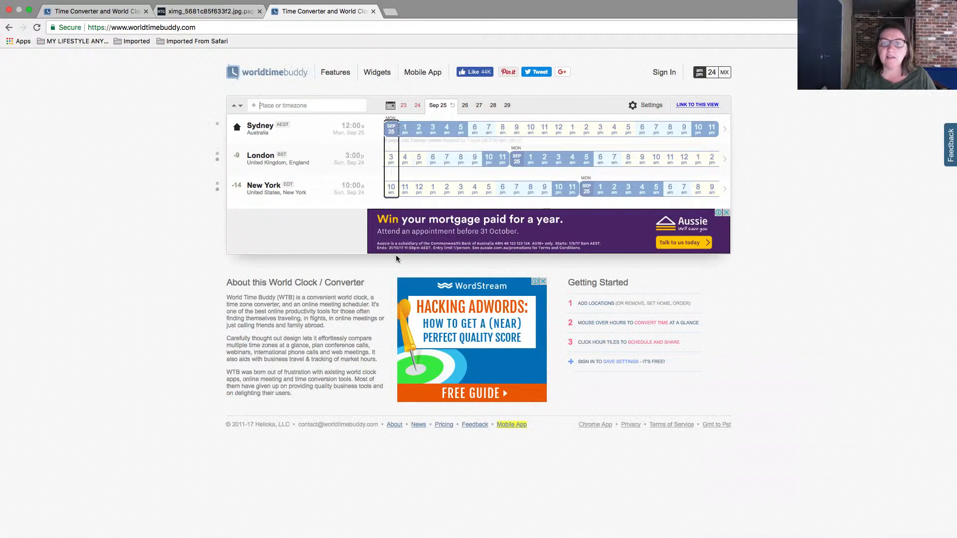
{"action": "mouse_move", "coordinate": [510, 425]}
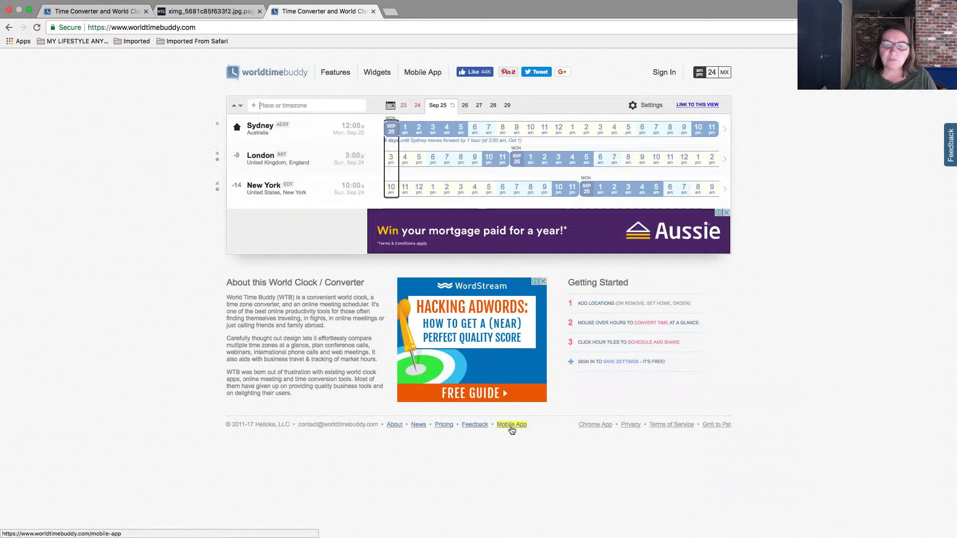
{"action": "left_click", "coordinate": [511, 425]}
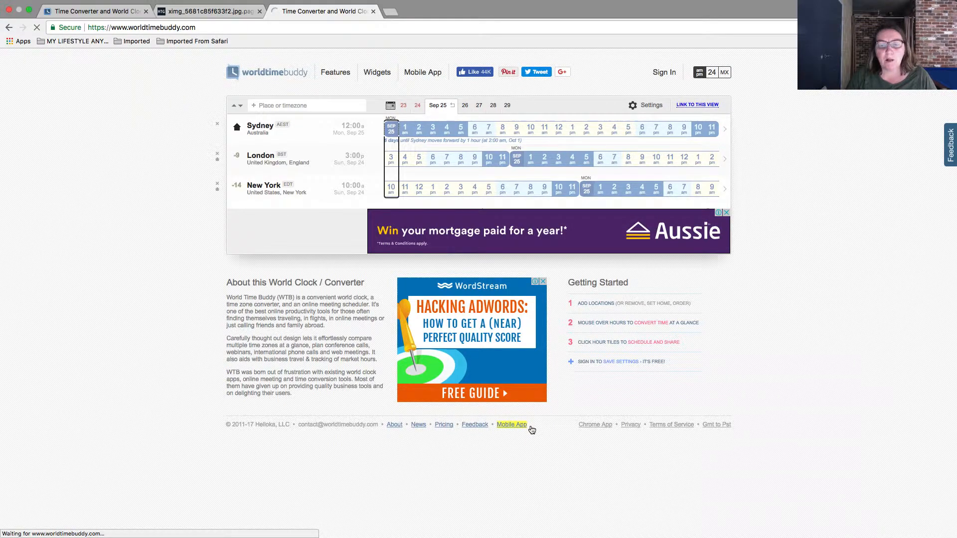
{"action": "left_click", "coordinate": [512, 424]}
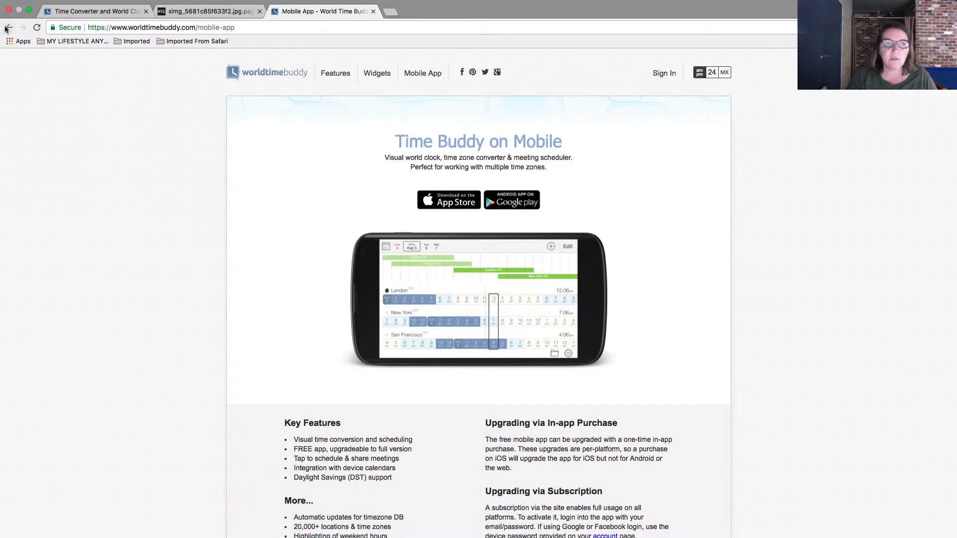
Install World Time Buddy from its Chrome Web Store listing and confirm Add app.
{"action": "left_click", "coordinate": [8, 28]}
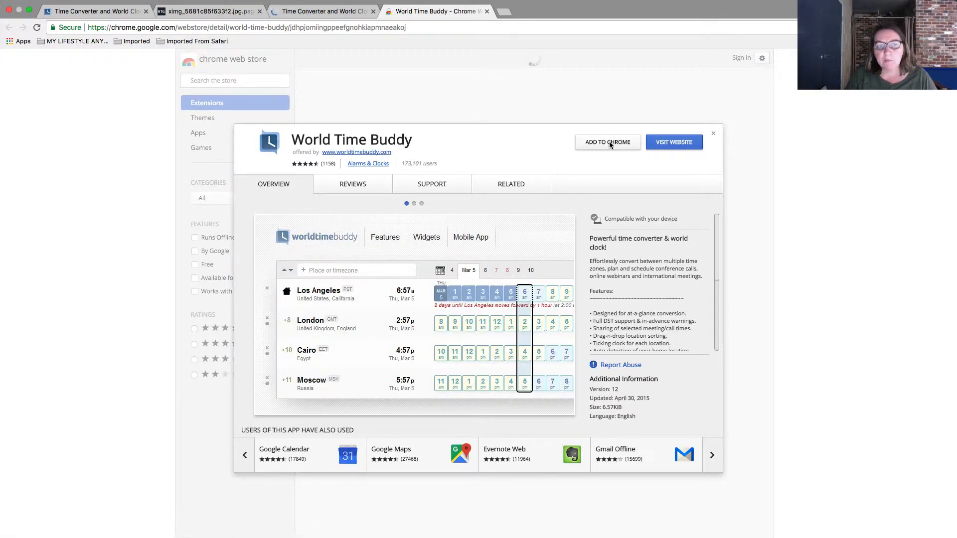
{"action": "left_click", "coordinate": [607, 142]}
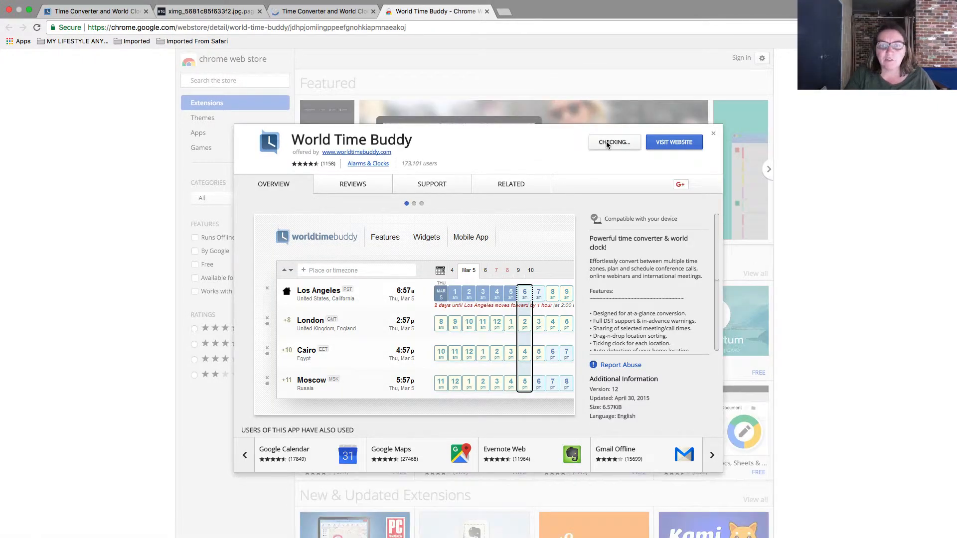
{"action": "left_click", "coordinate": [613, 143]}
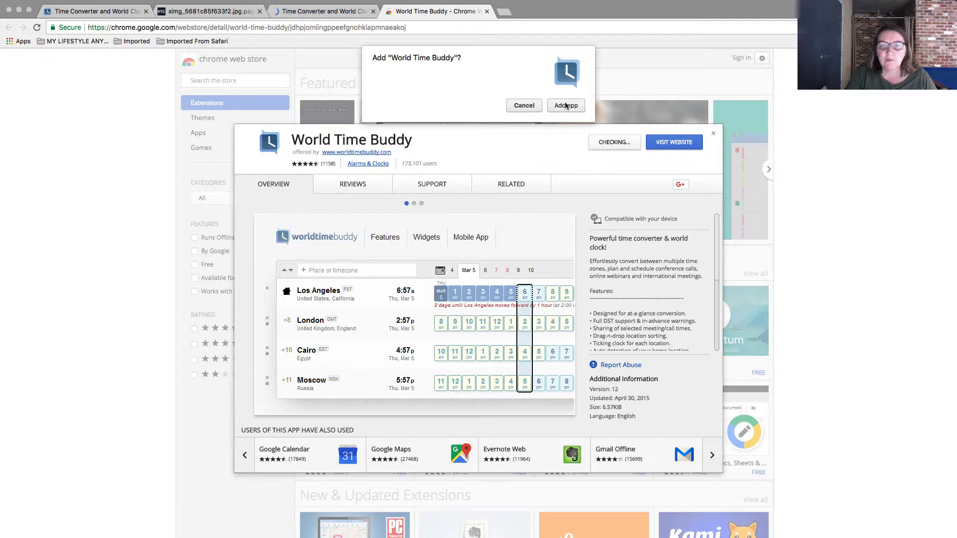
{"action": "left_click", "coordinate": [565, 104]}
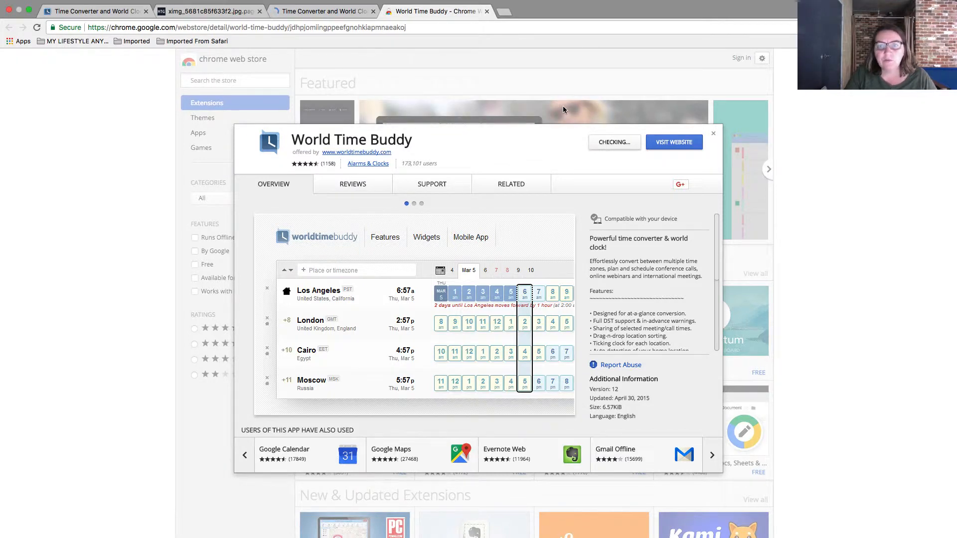
{"action": "left_click", "coordinate": [23, 41]}
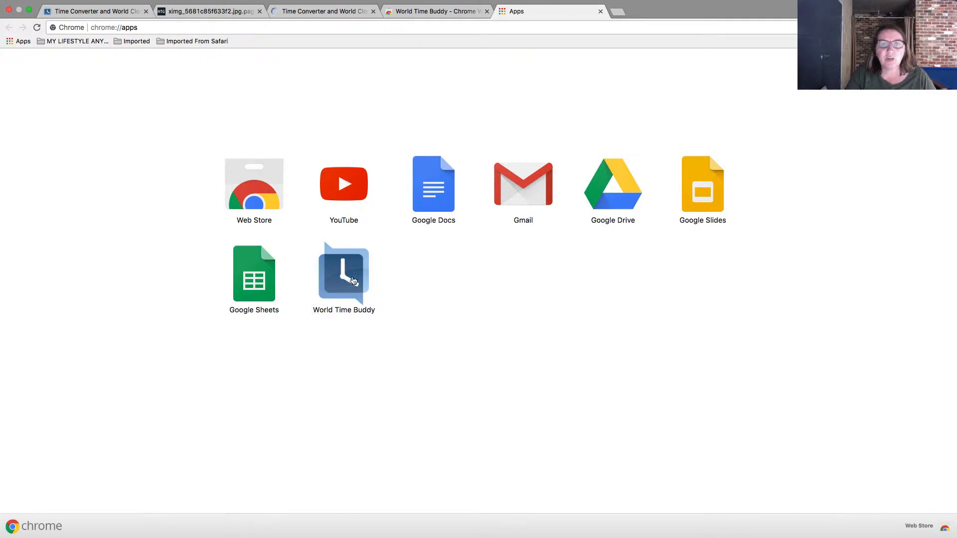
Launch the World Time Buddy app icon on the chrome://apps page.
{"action": "left_click", "coordinate": [344, 273]}
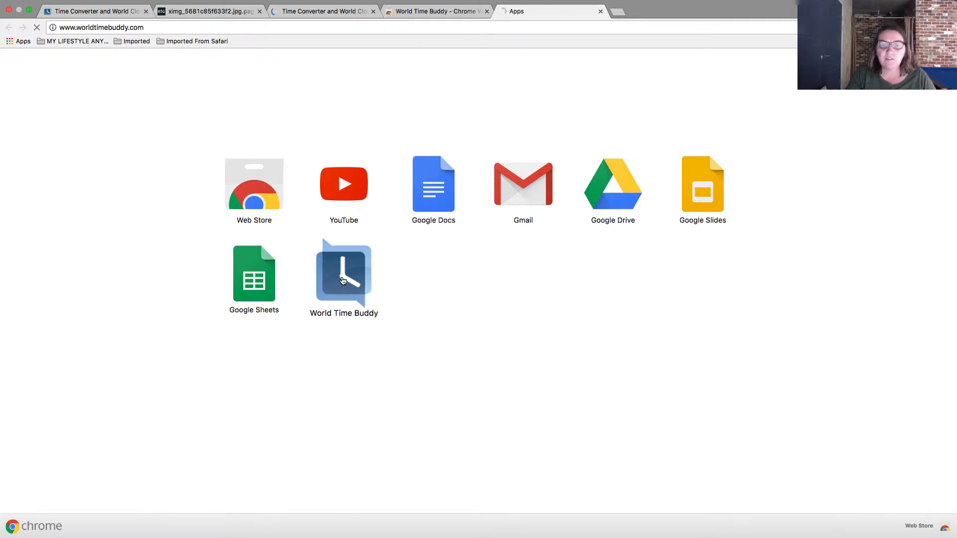
{"action": "left_click", "coordinate": [342, 275]}
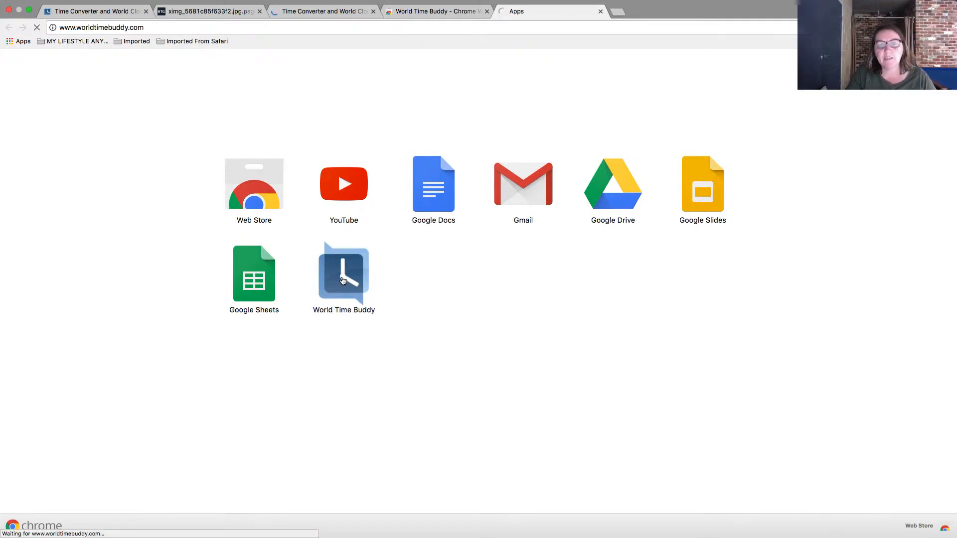
{"action": "left_click", "coordinate": [343, 273]}
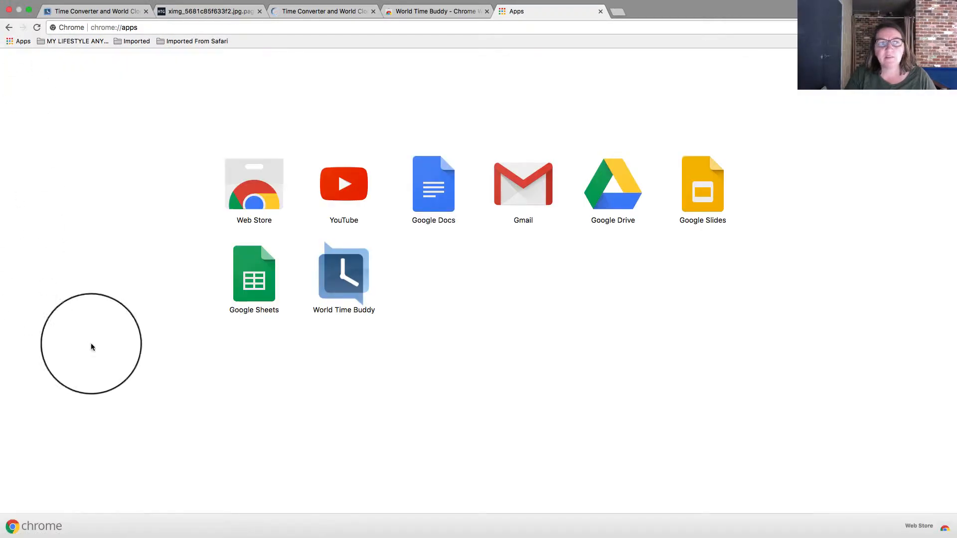
{"action": "left_click", "coordinate": [343, 276]}
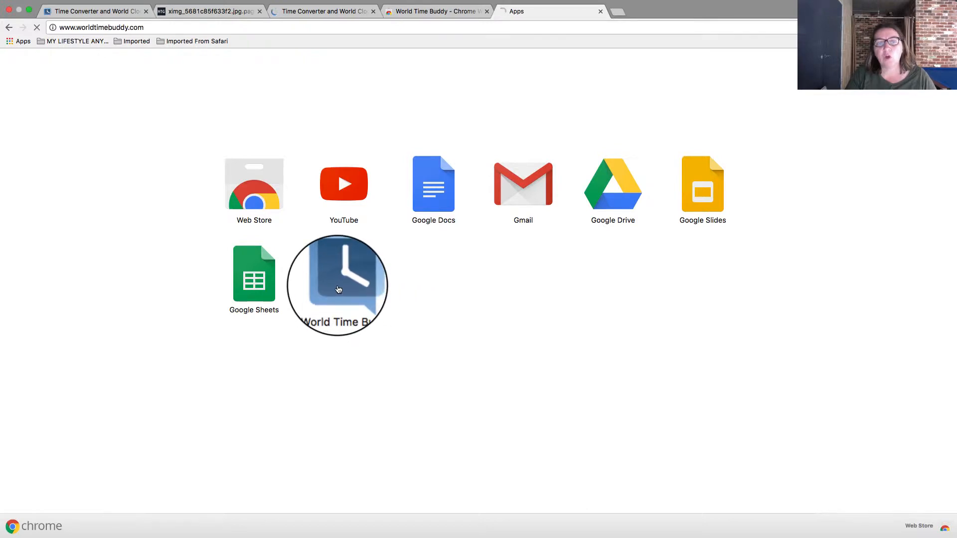
{"action": "left_click", "coordinate": [343, 281]}
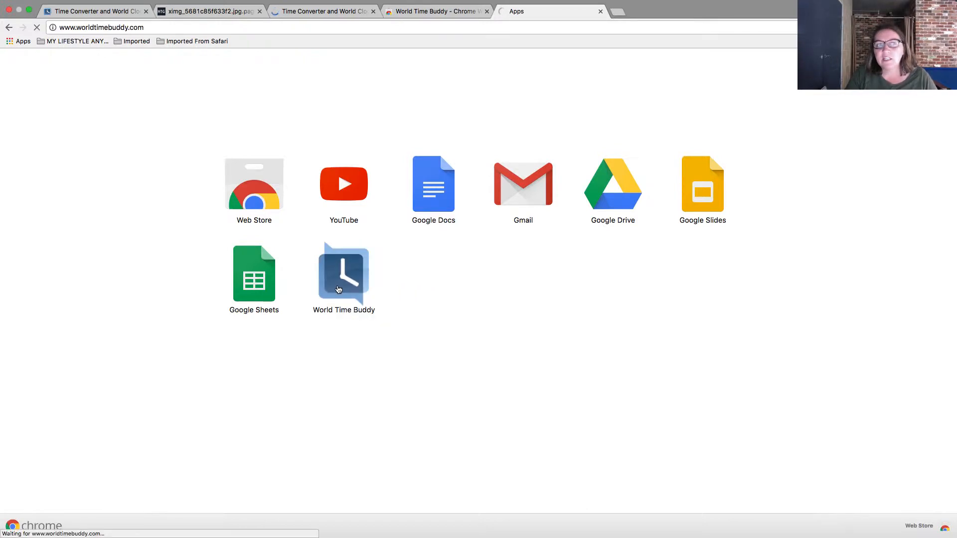
{"action": "left_click", "coordinate": [342, 275]}
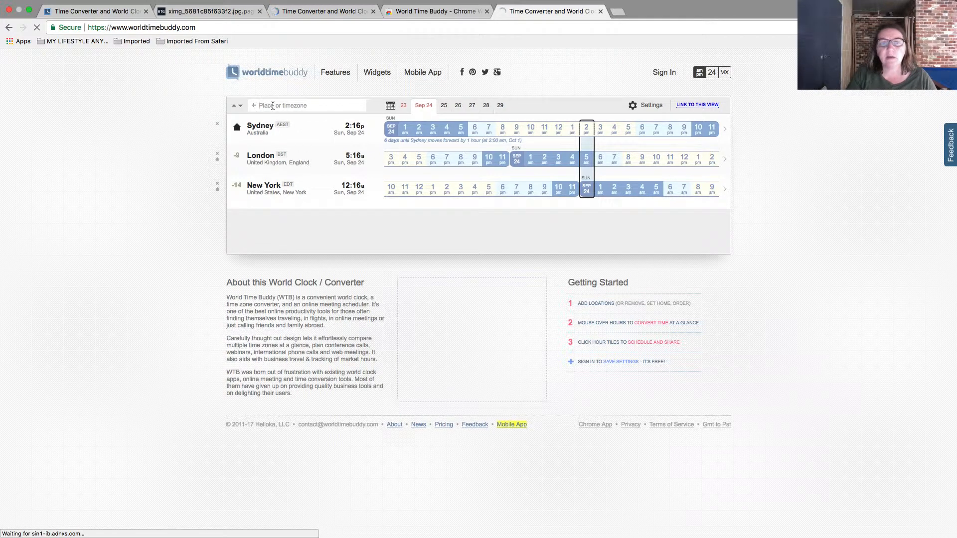
Enter UTC and pick Coordinated Universal Time as the fourth location.
{"action": "type", "text": "U"}
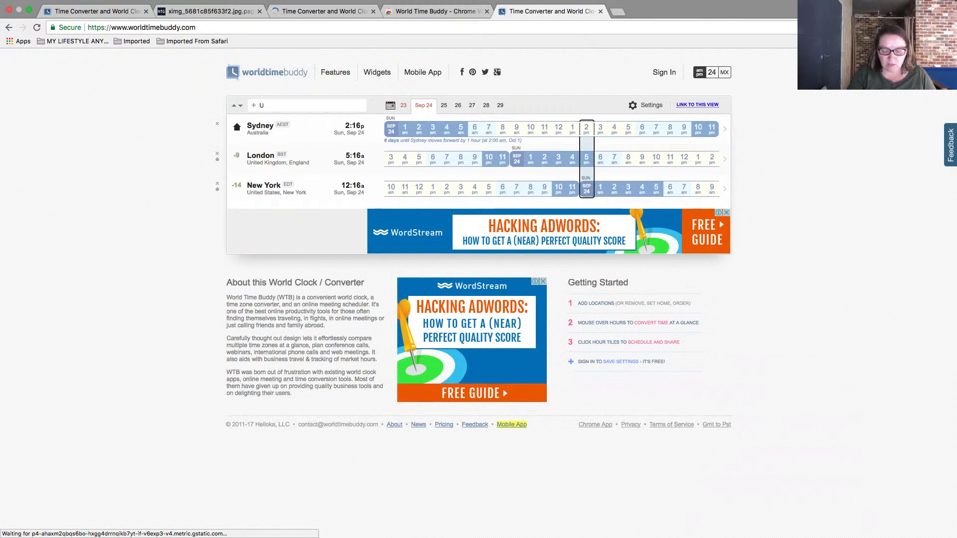
{"action": "type", "text": "TC"}
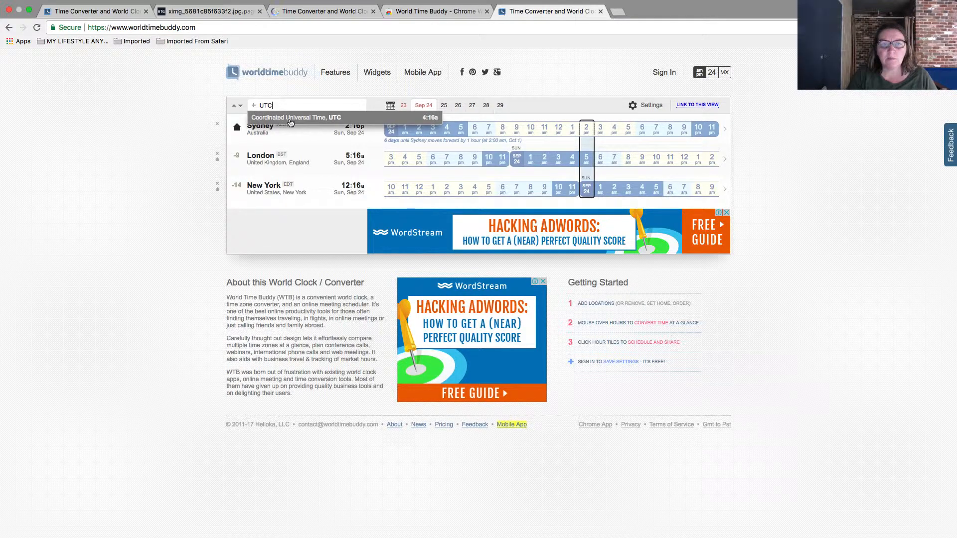
{"action": "left_click", "coordinate": [298, 117]}
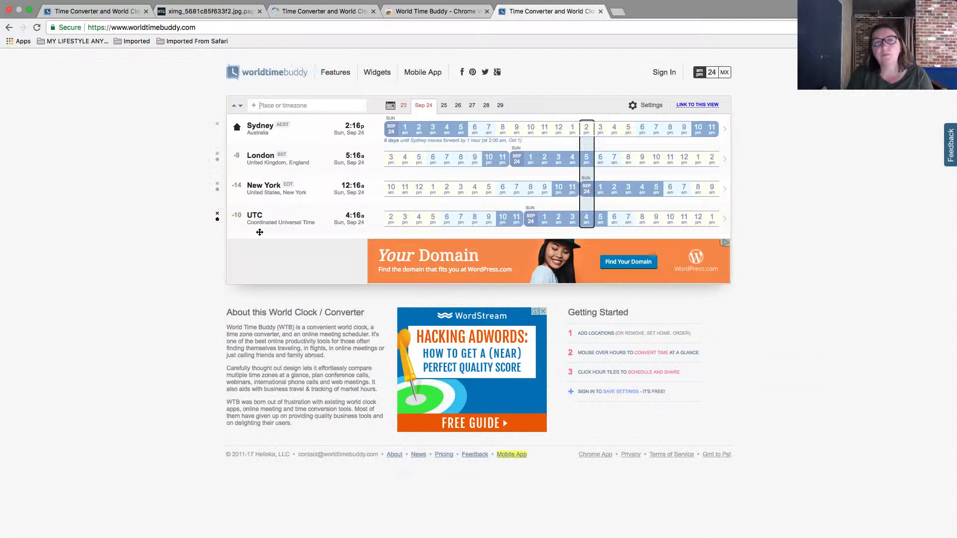
{"action": "left_click", "coordinate": [471, 72]}
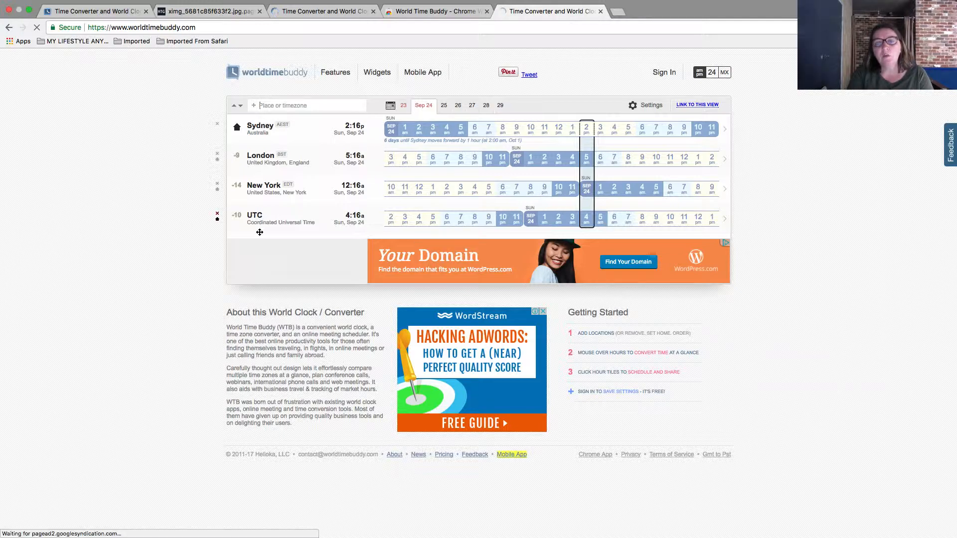